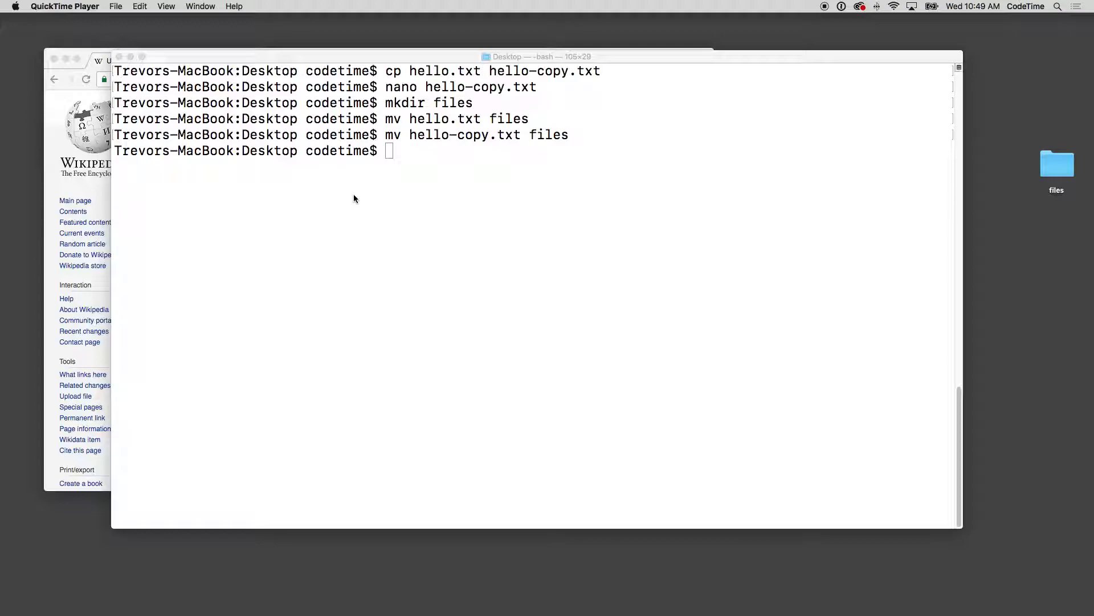
- List the Desktop contents with ls, showing only the files folder
text(ls)
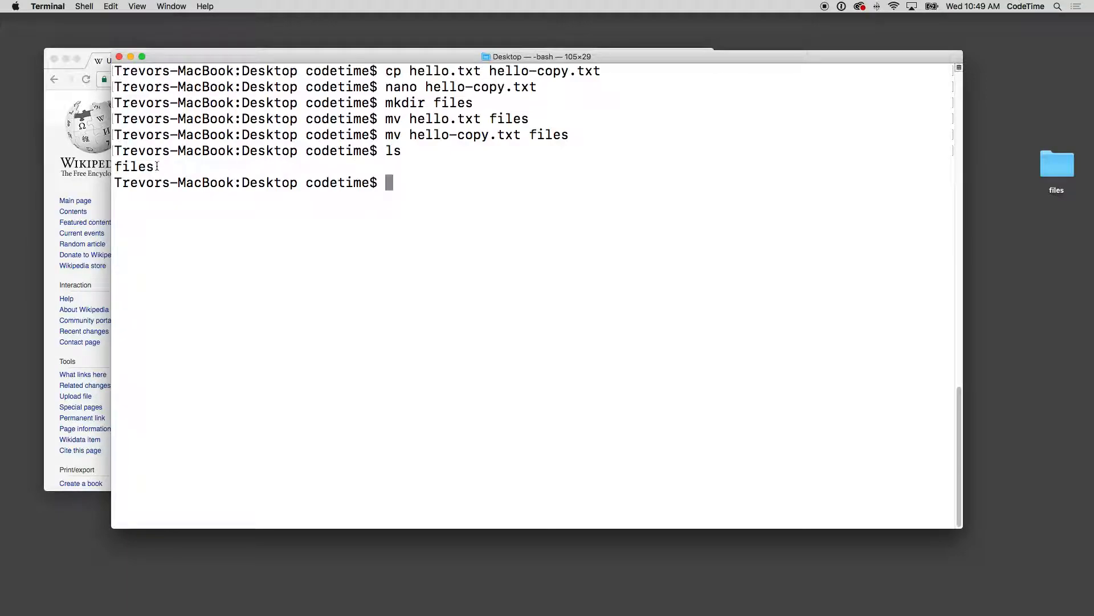
double_click(135, 167)
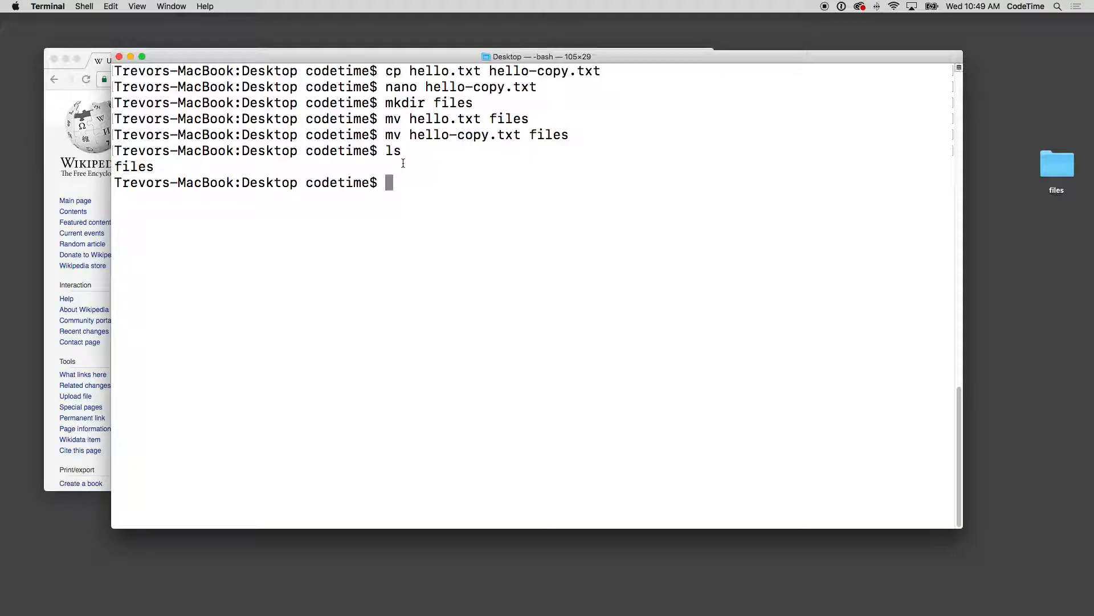
- Change into the files folder and list it, showing hello-copy.txt and hello.txt
text(cd)
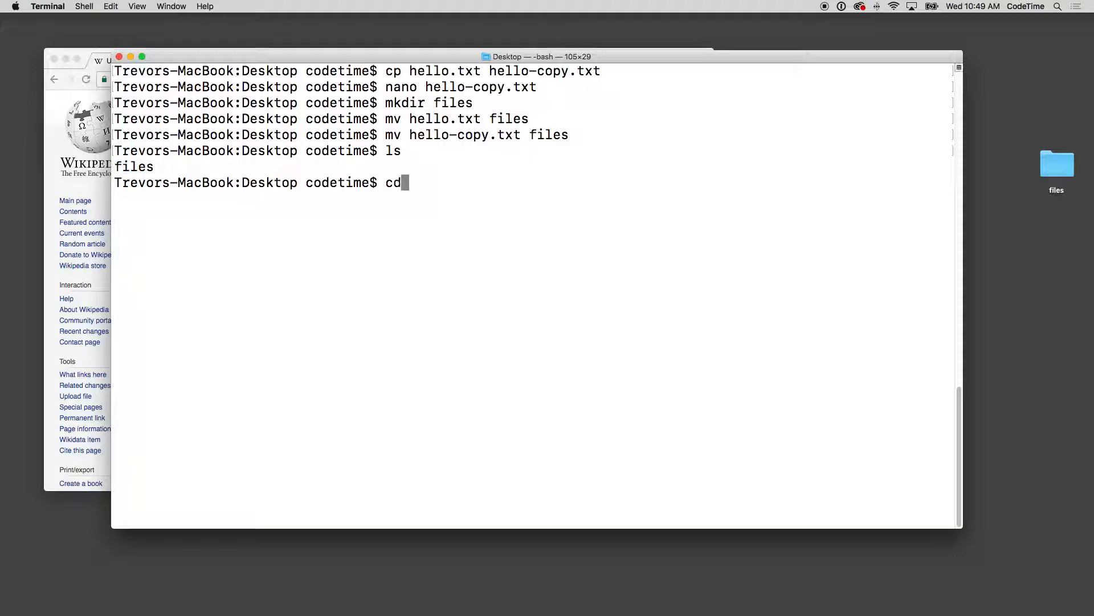
text(files)
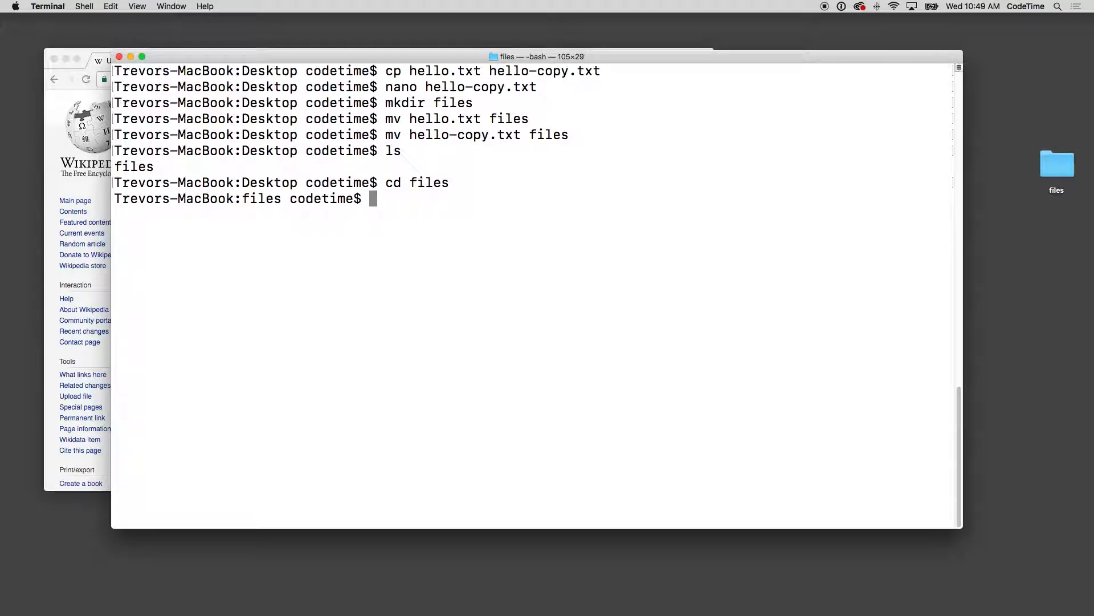
text(ls)
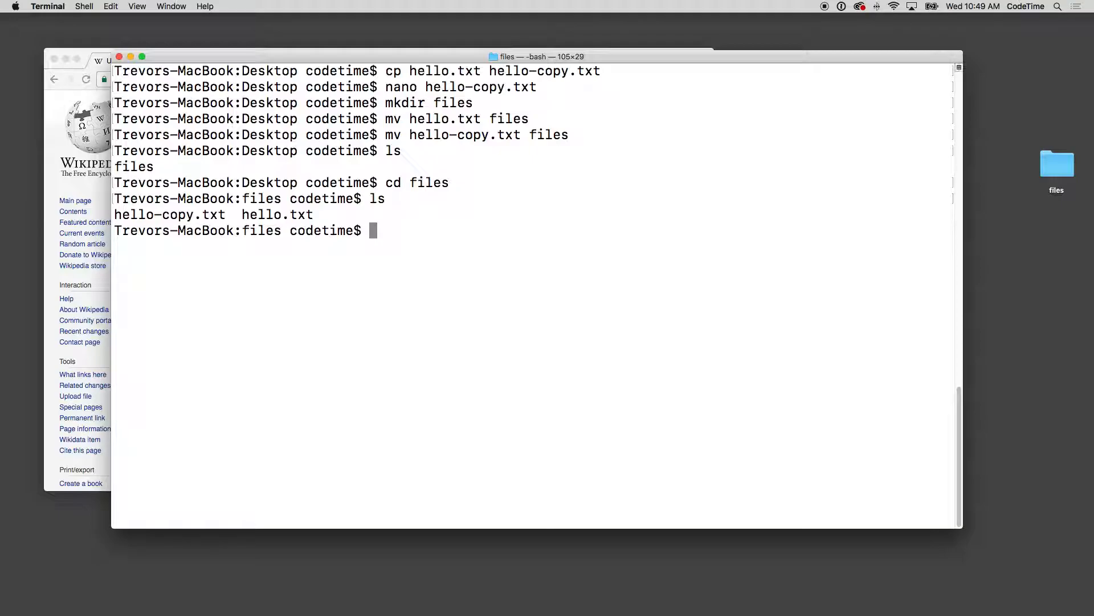
- Print hello.txt with cat and highlight its line 'hello this is a sample nano edit'
text(cat)
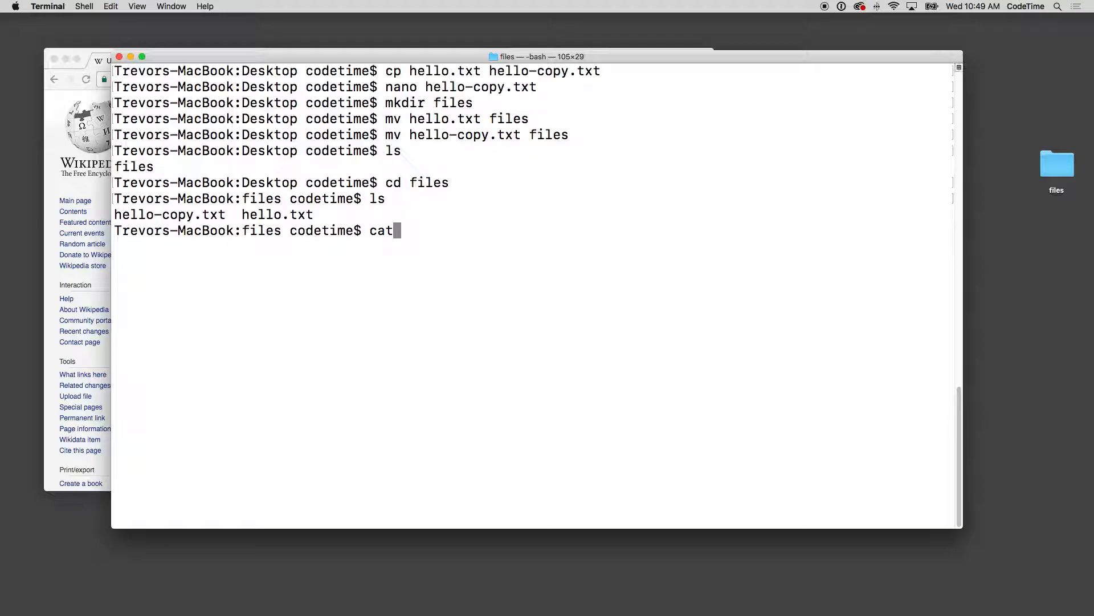
text(" ")
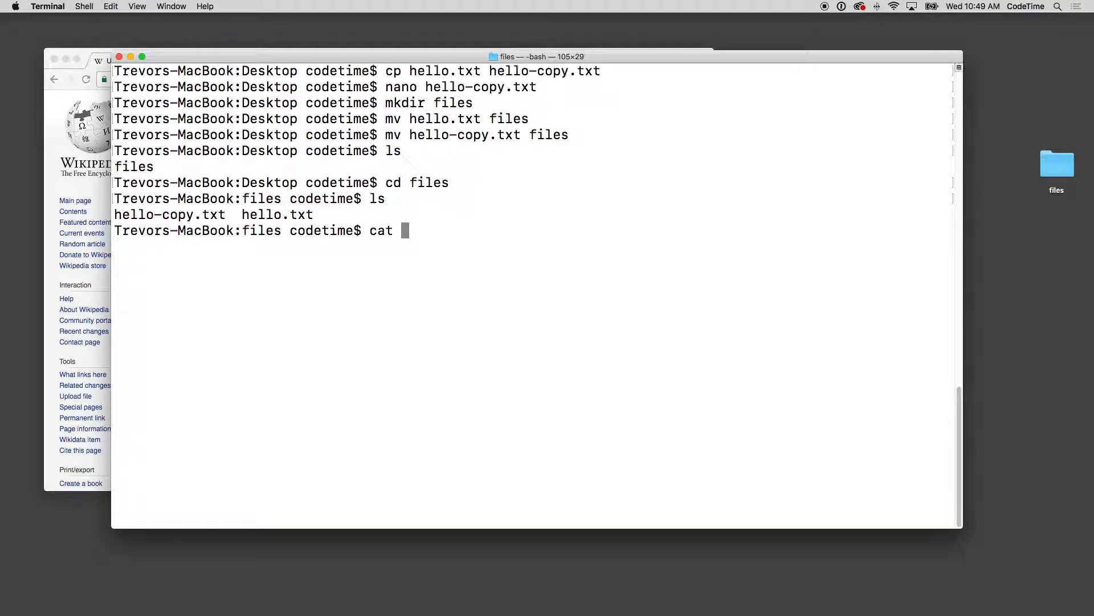
text(hello.txt)
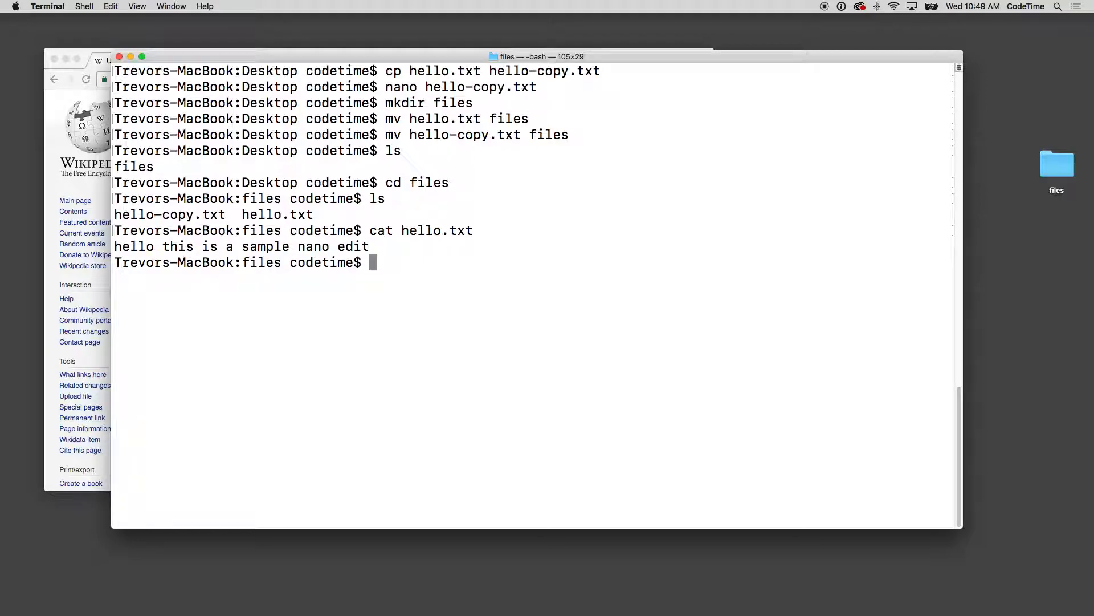
drag(176, 231, 369, 247)
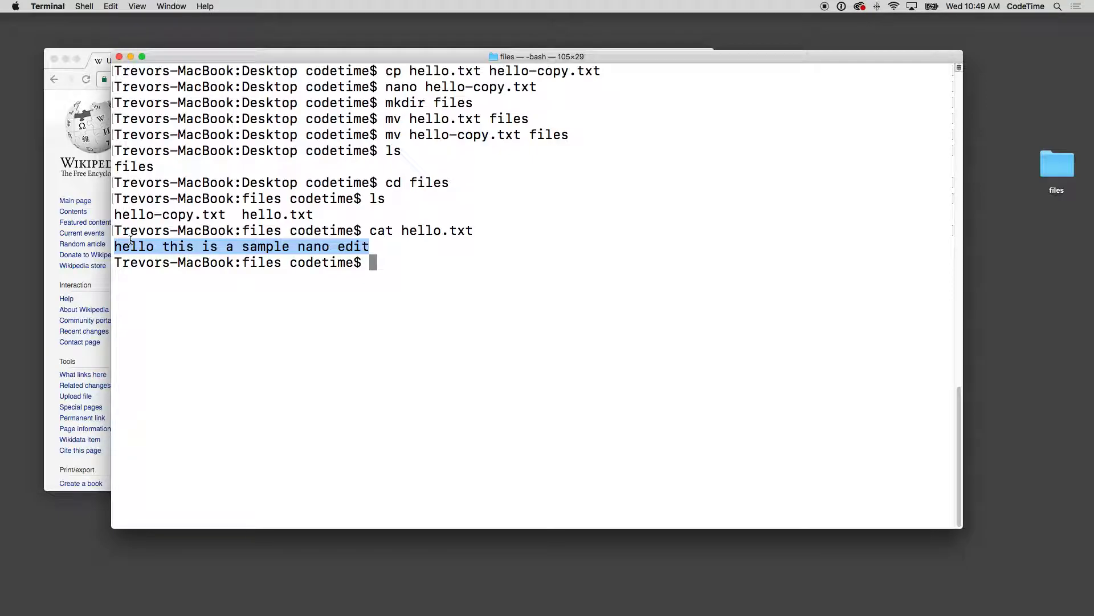
- Enter the no-op comment '# this is a comment', list the folder again, and begin an rm command
text(#)
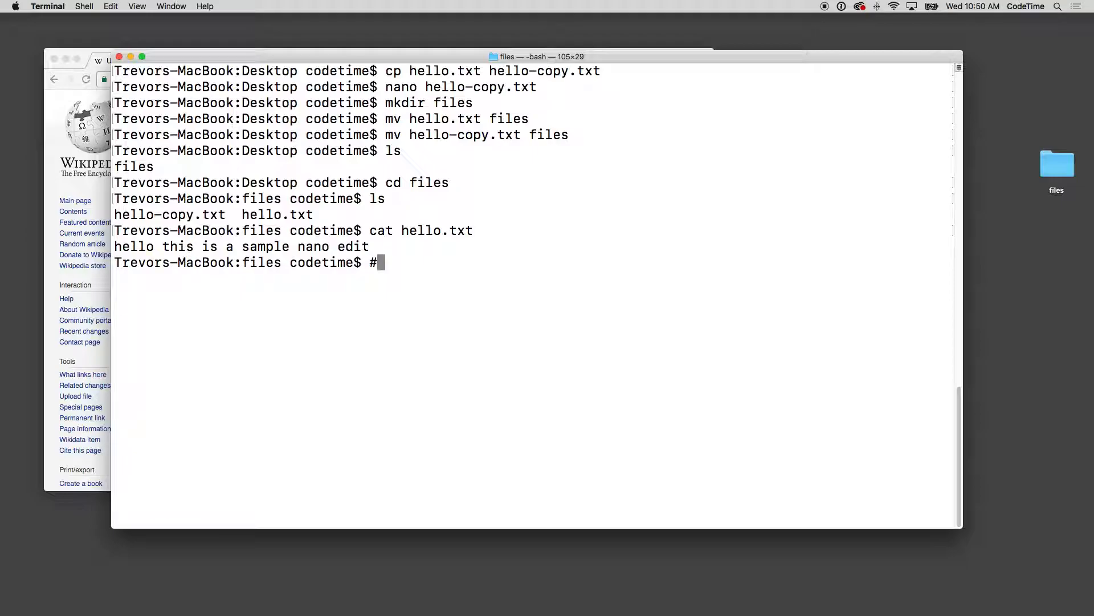
text(this is a comment)
text(ls)
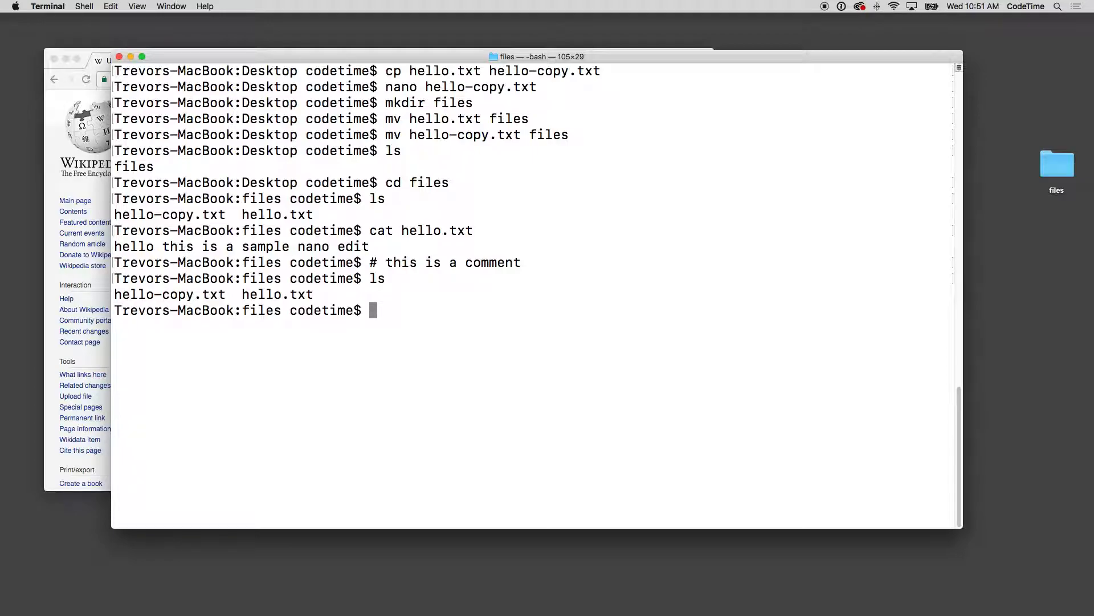
text(rm)
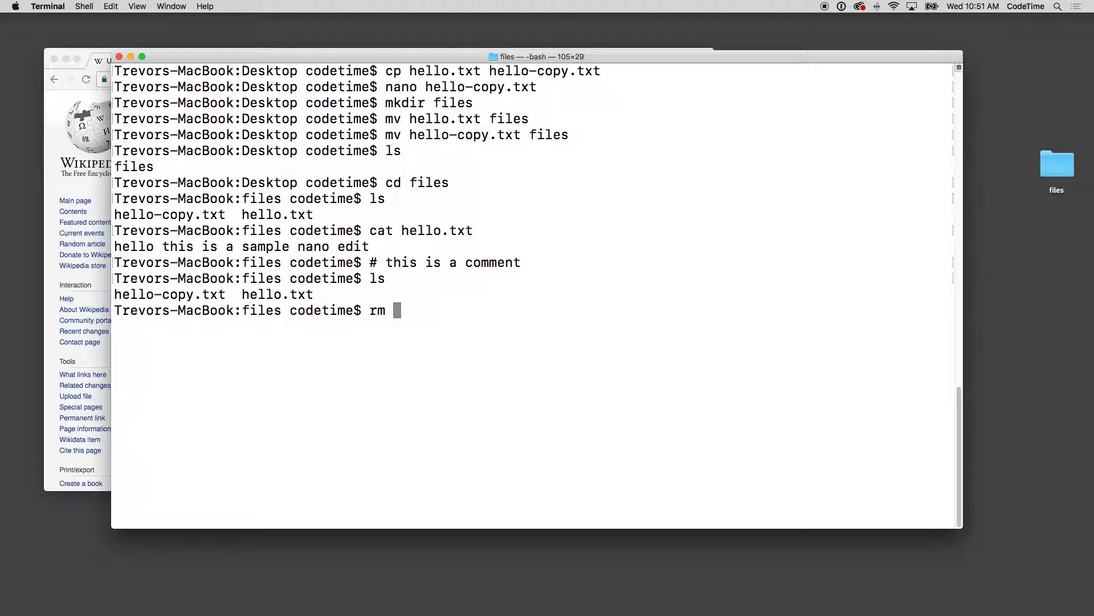
- Run rm -i hello-copy.txt, decline with n, and list to confirm both files remain
text(-)
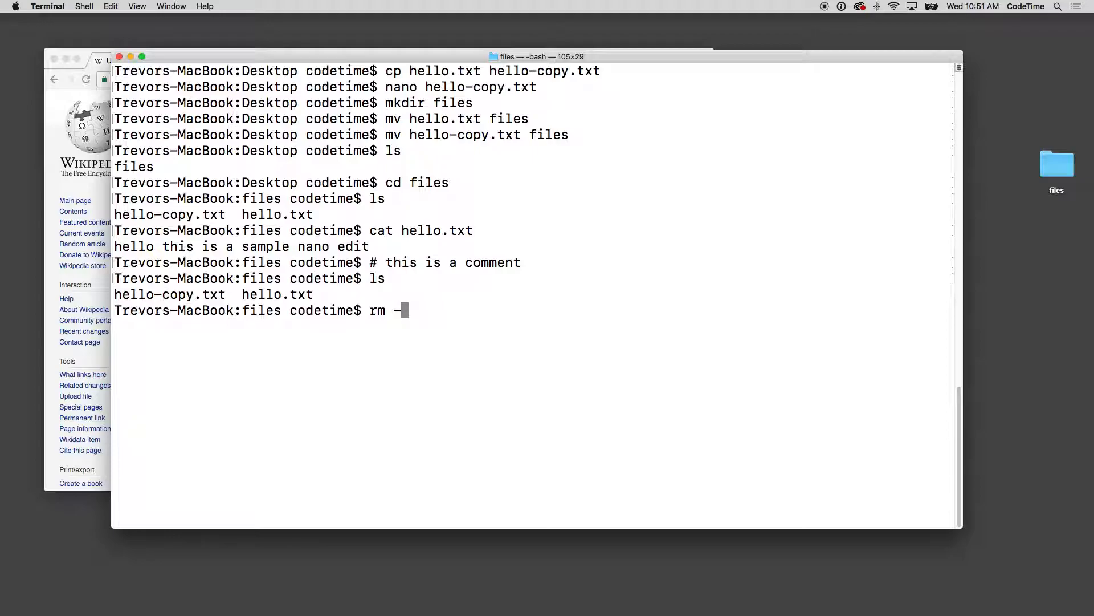
text(i)
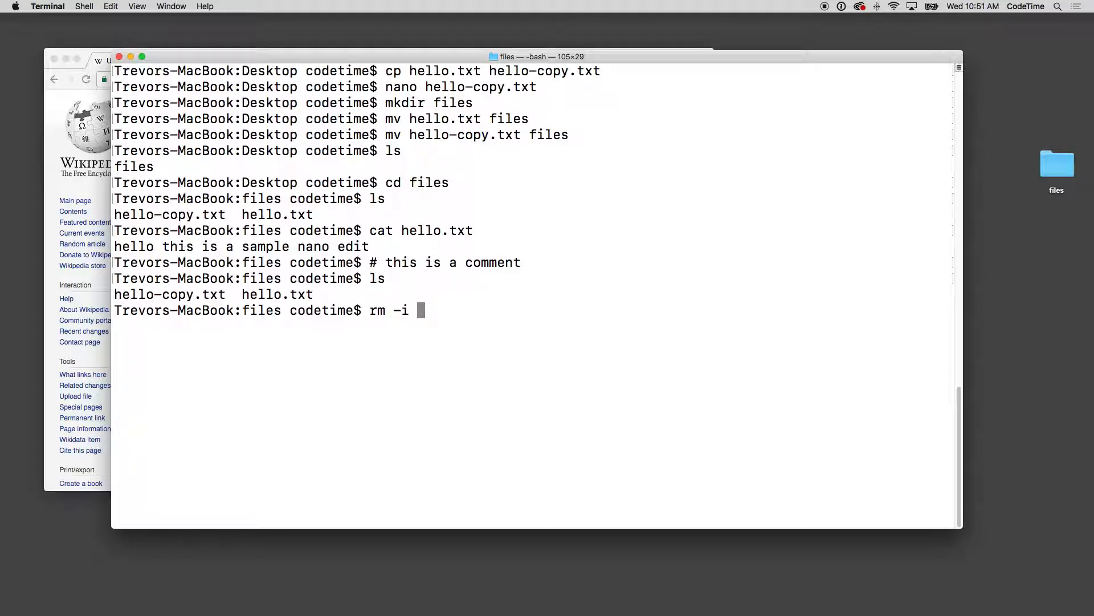
text(he)
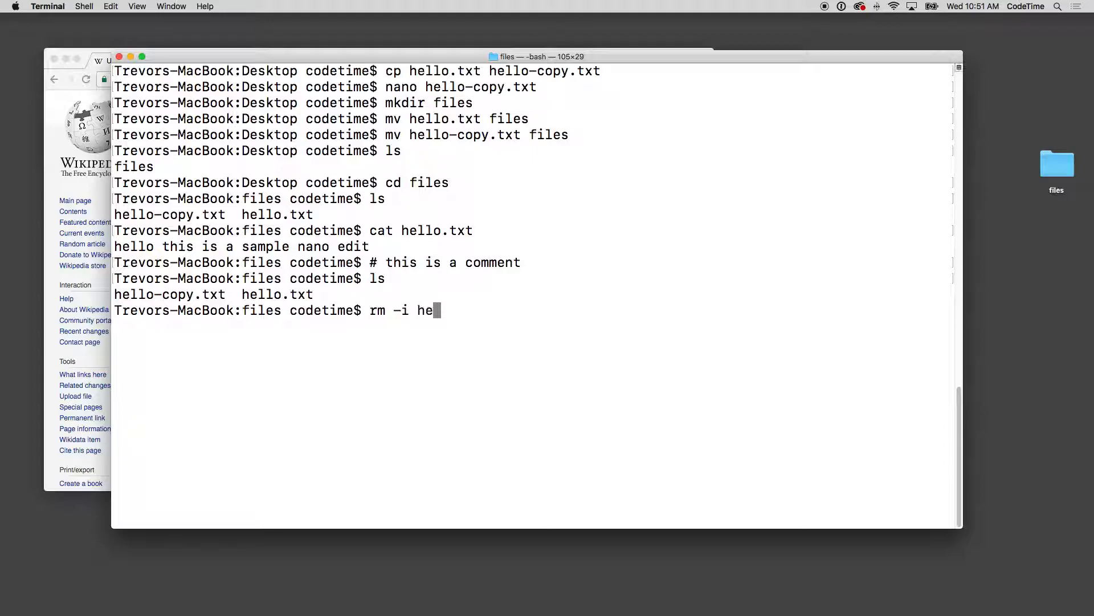
text(llo)
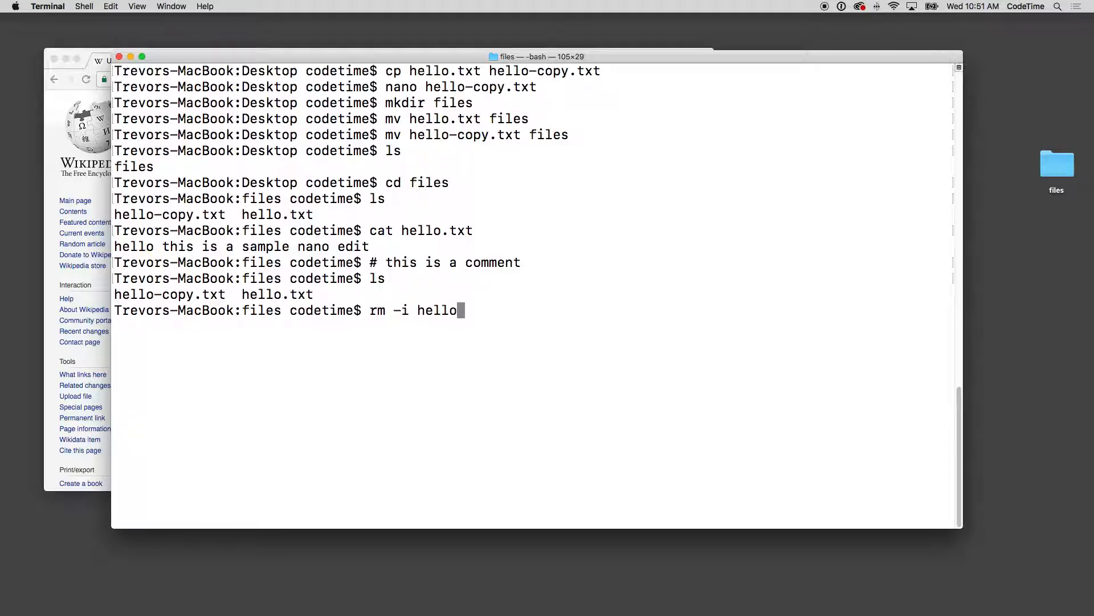
text(-copy.txt)
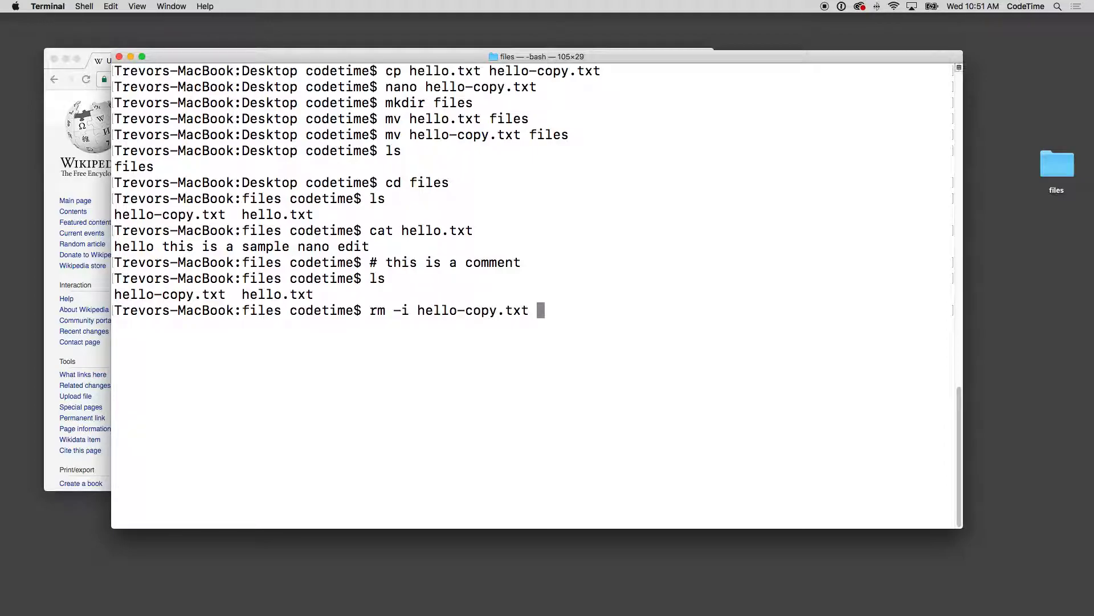
key(Return)
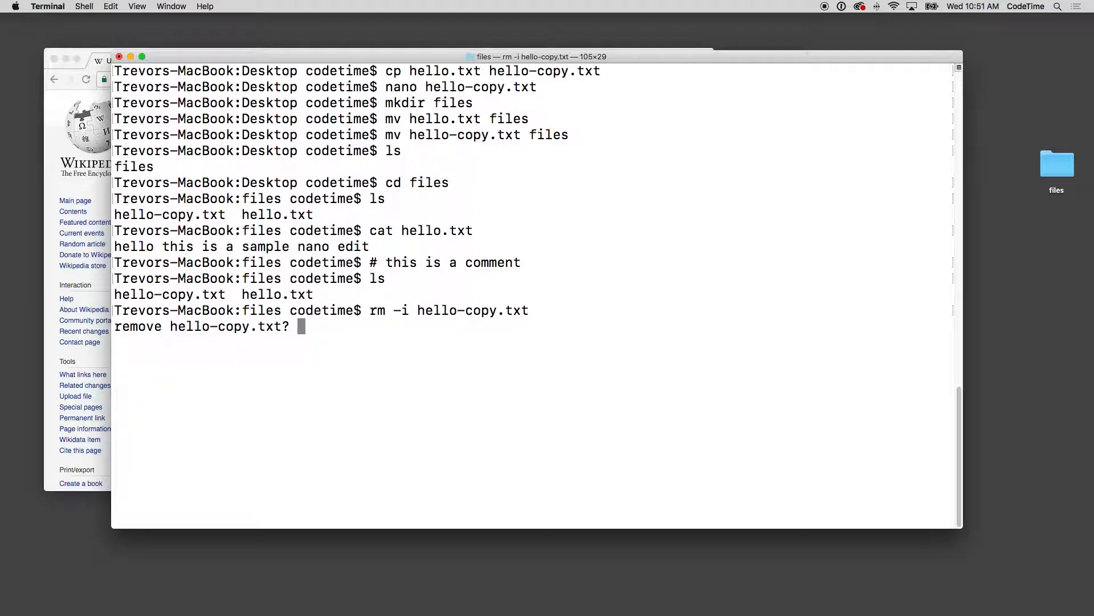
text(n)
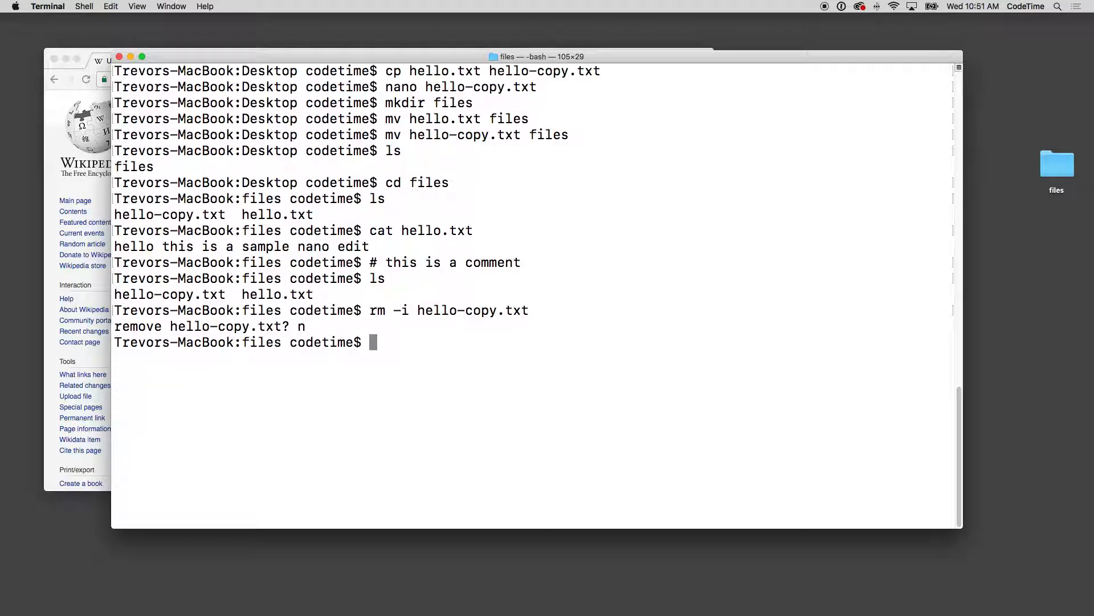
text(ls)
text(rm)
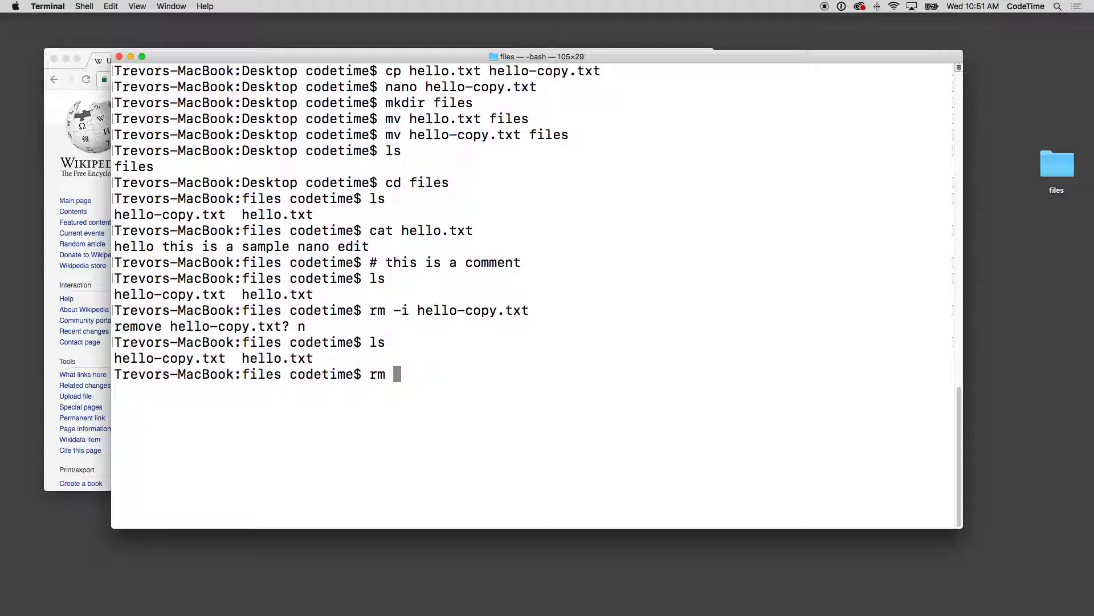
- Delete hello-copy.txt with rm, list to show only hello.txt, and prepare cd .
text(hello-)
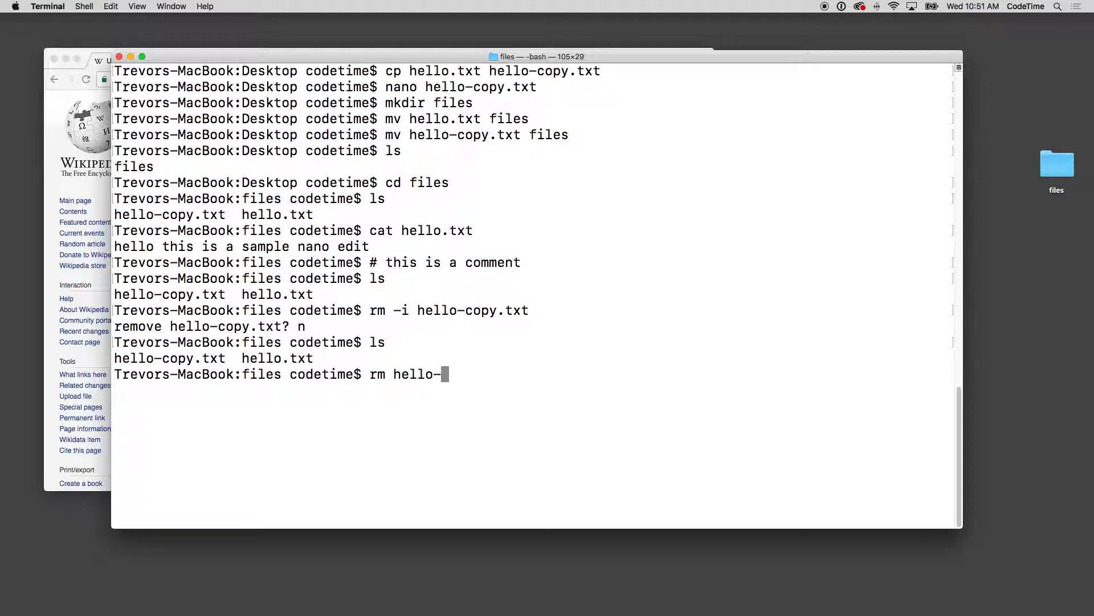
text(copy.txt)
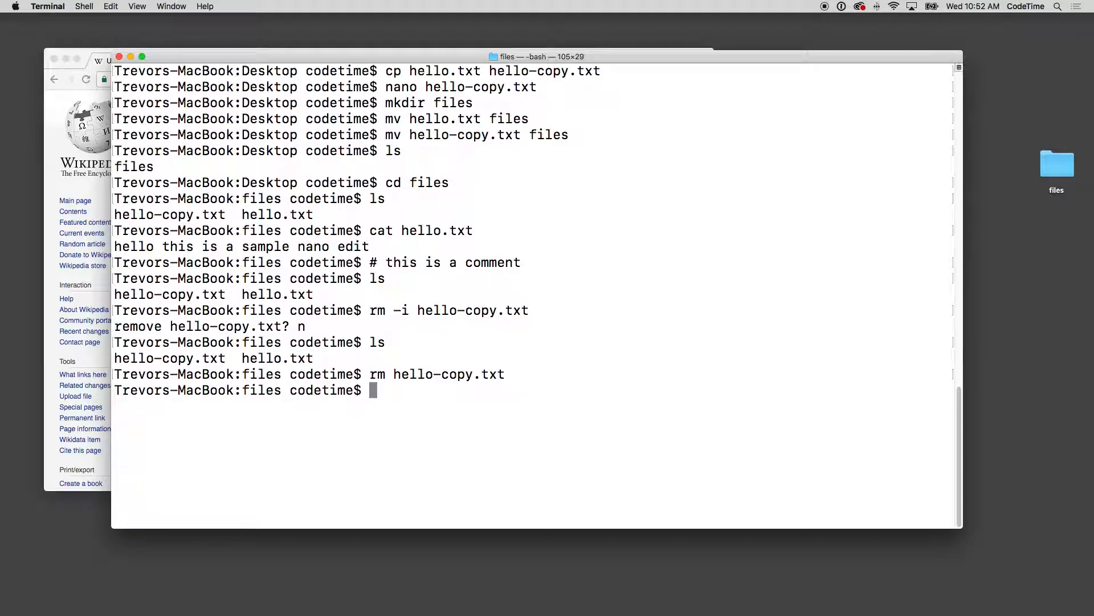
text(ls)
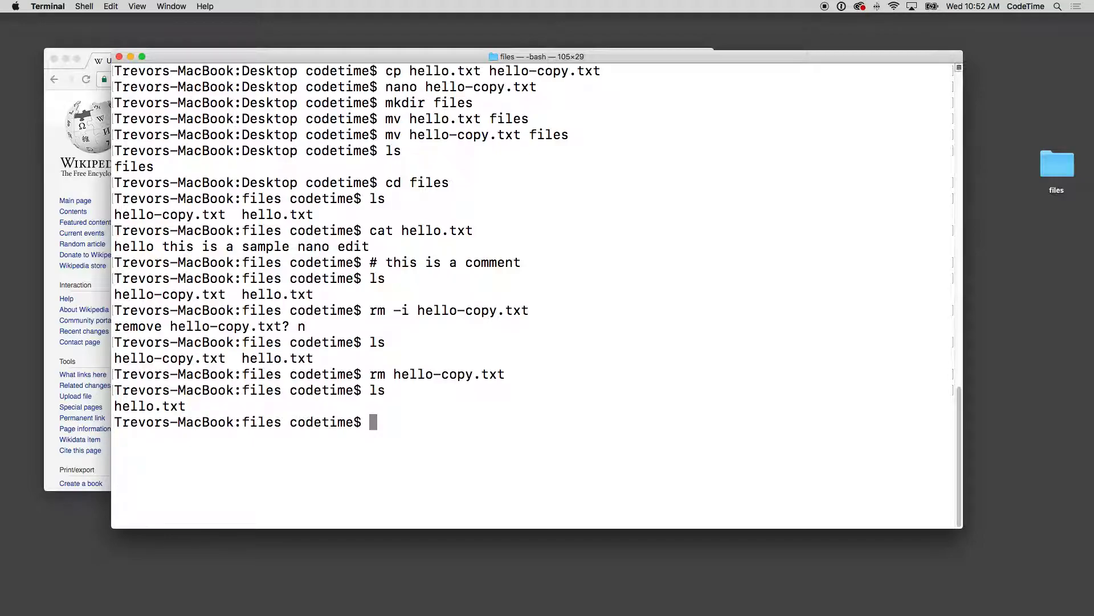
text(cd ..)
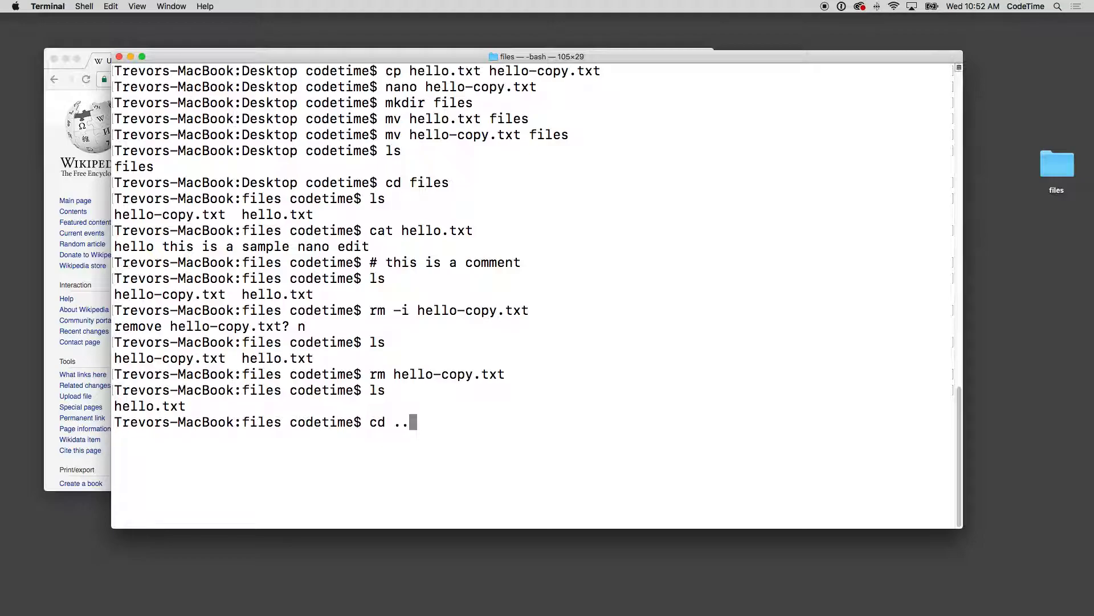
- Return to the Desktop with cd .. and list it, showing the files folder
key(Return)
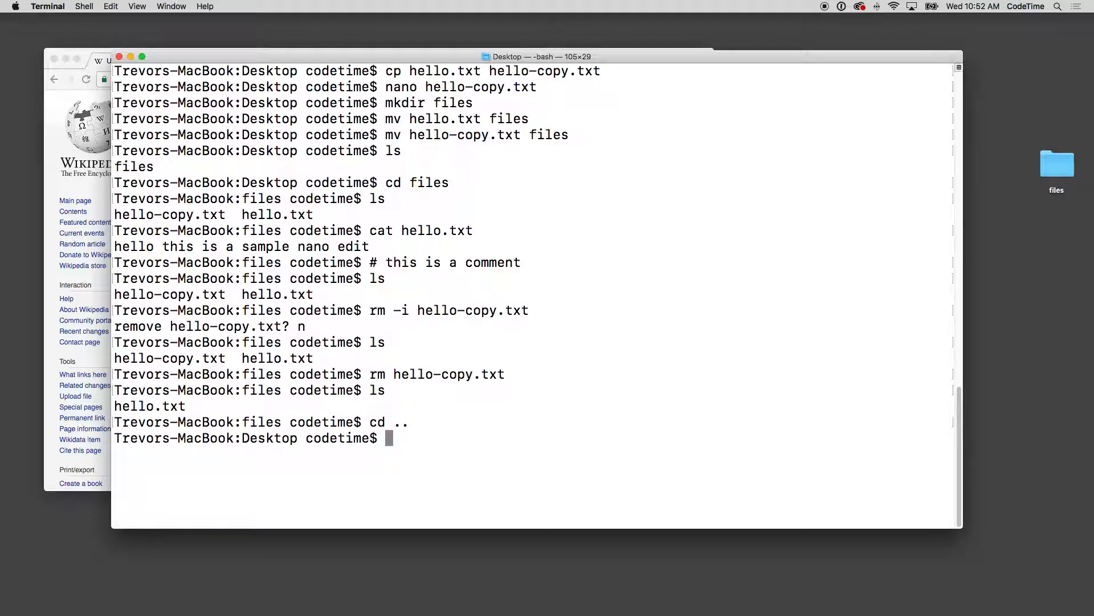
text(ls)
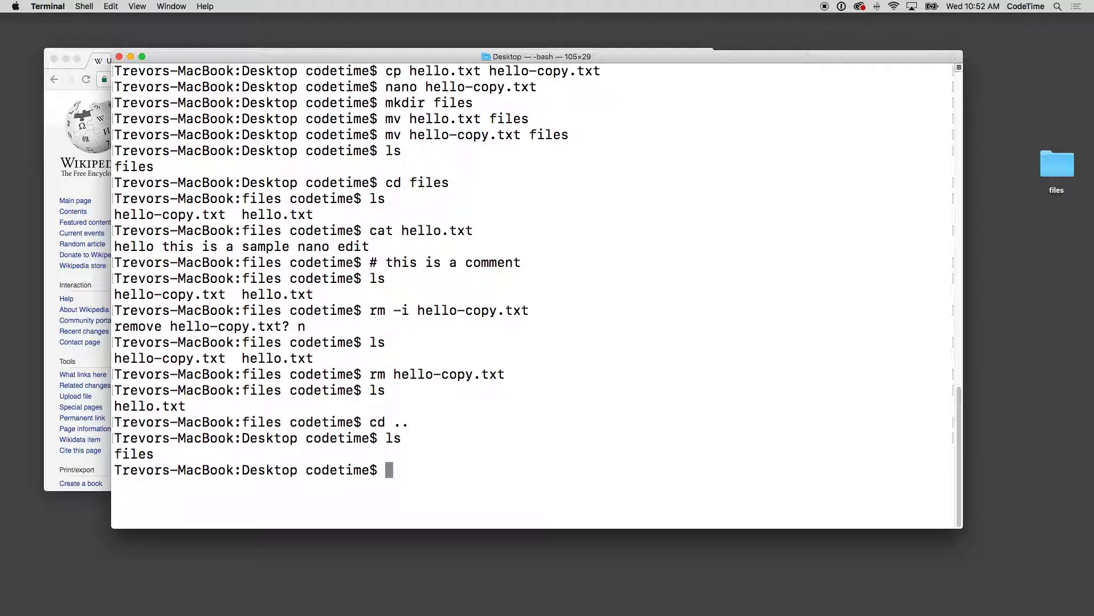
- Enter rm -rf files at the Desktop prompt without running it yet
text(rm)
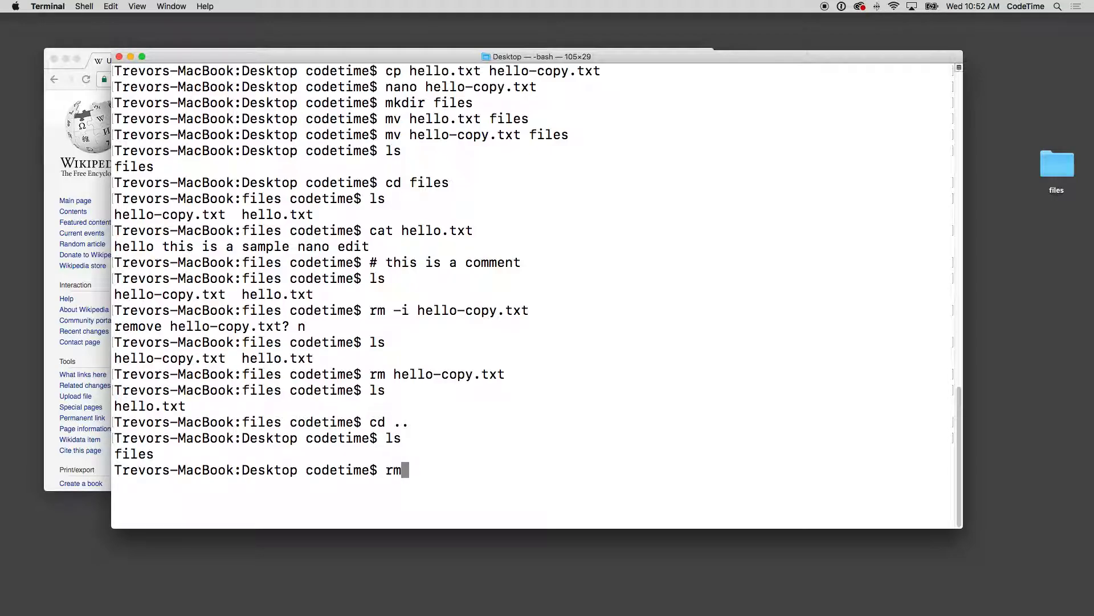
text(-rf)
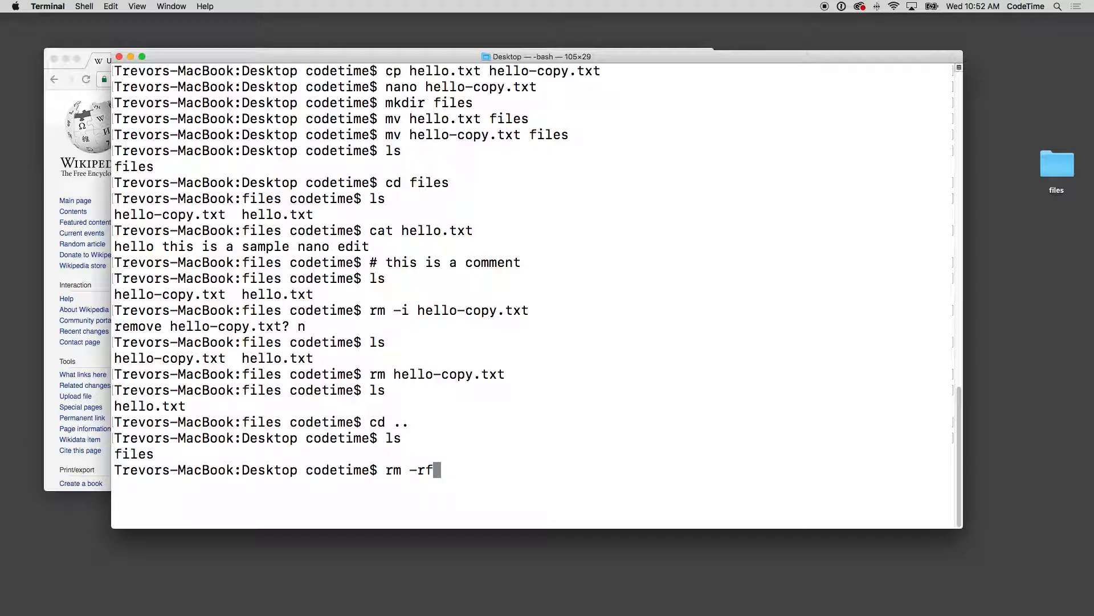
text(file)
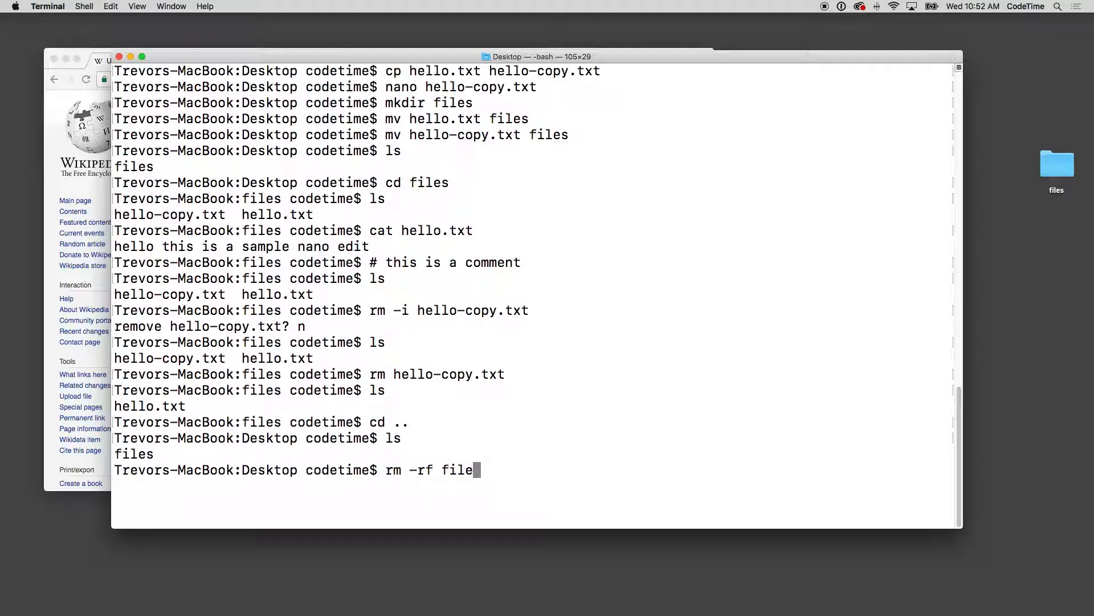
text(s)
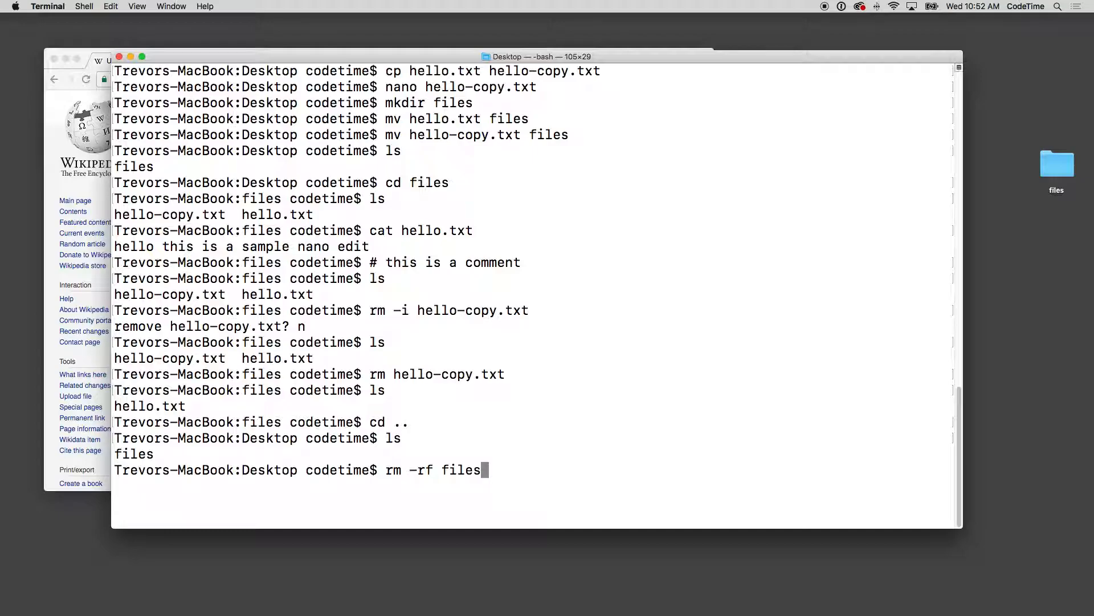